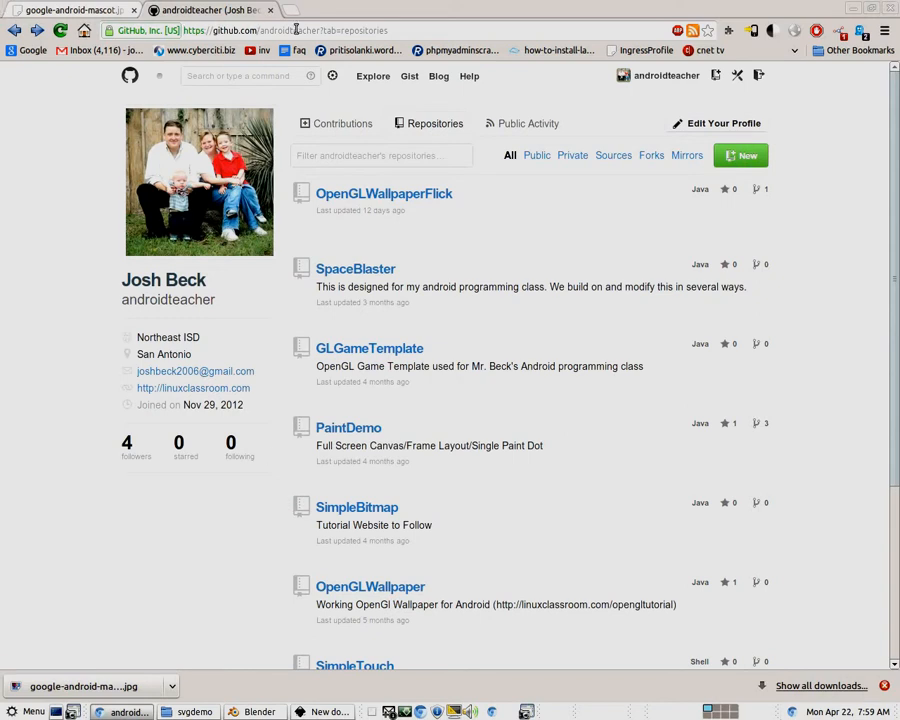
mouse_move(368, 212)
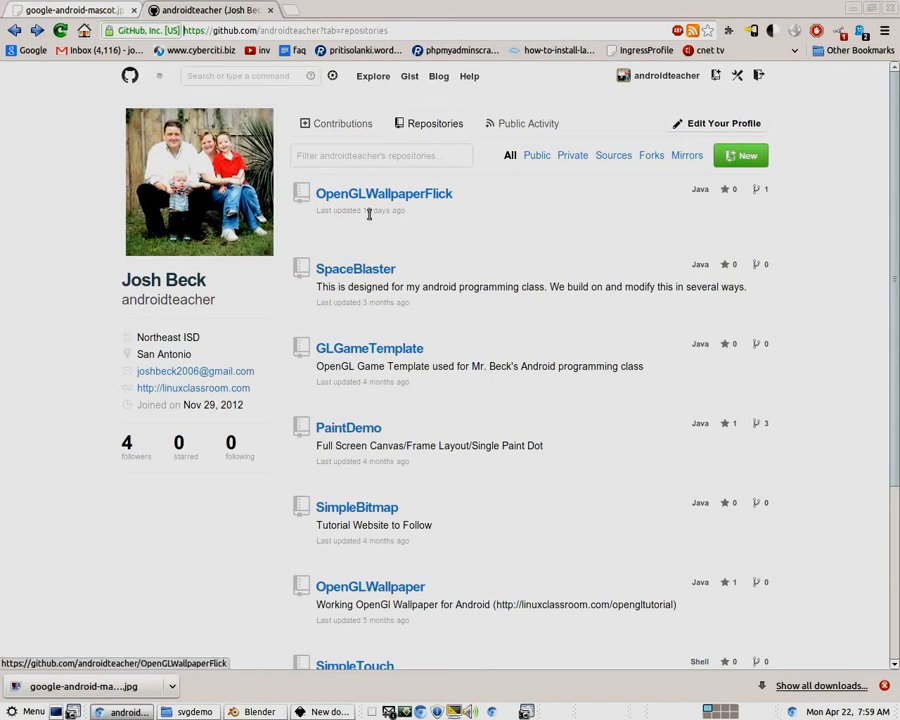
mouse_move(418, 194)
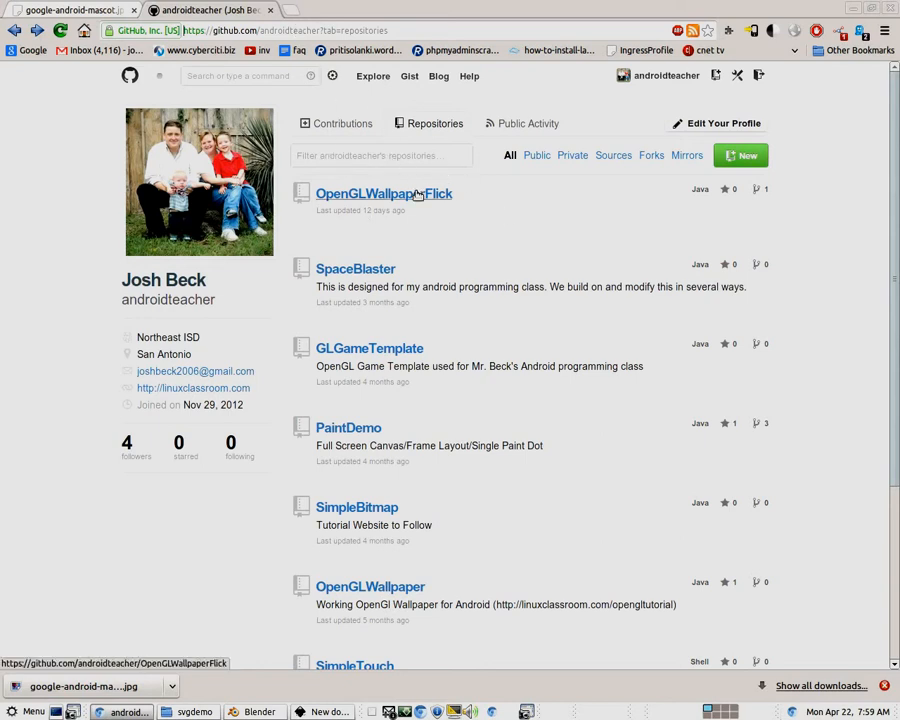
Step: Zoom the browser and switch to the google-android-mascot.jpg tab showing the green robot
key(ctrl+plus)
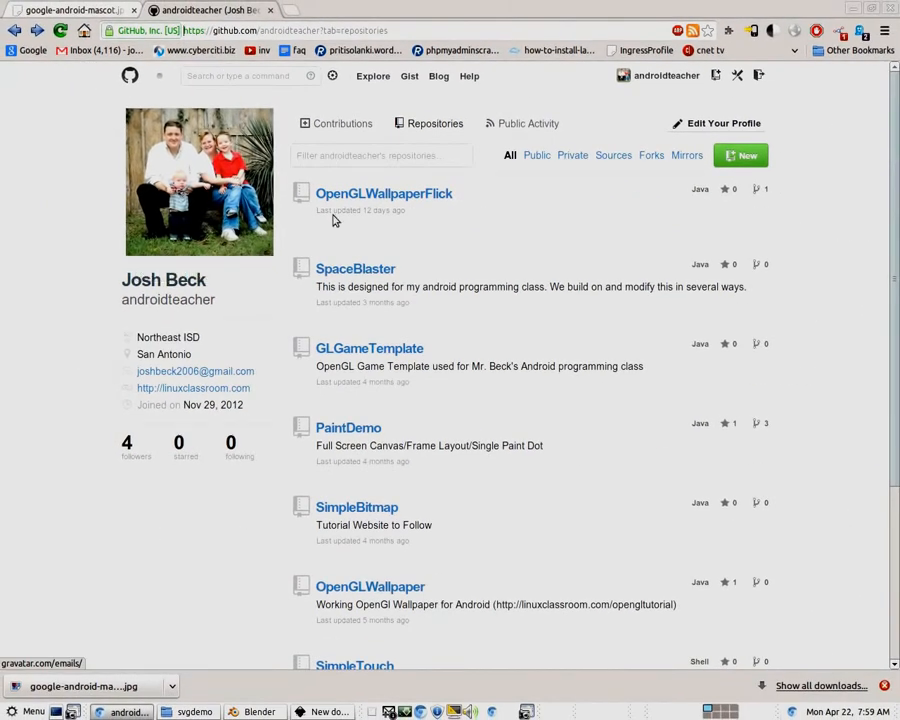
mouse_move(428, 226)
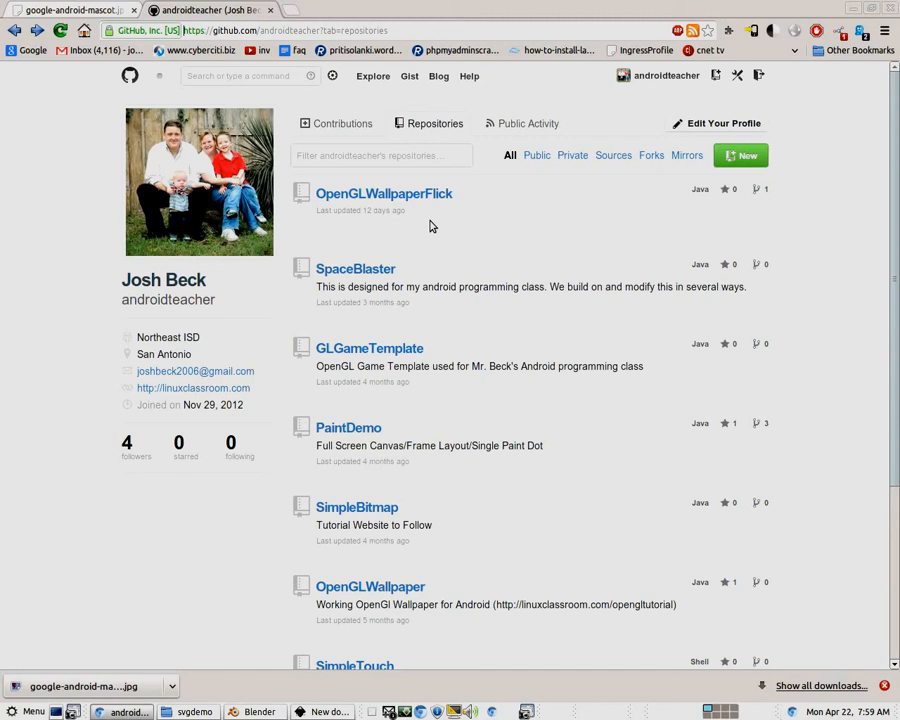
mouse_move(388, 228)
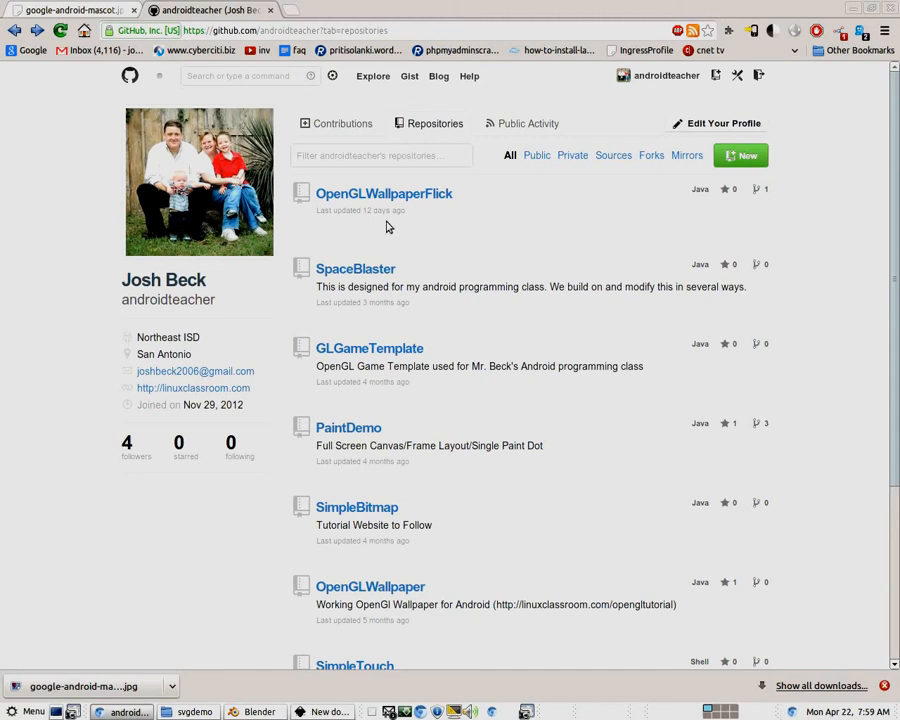
mouse_move(408, 220)
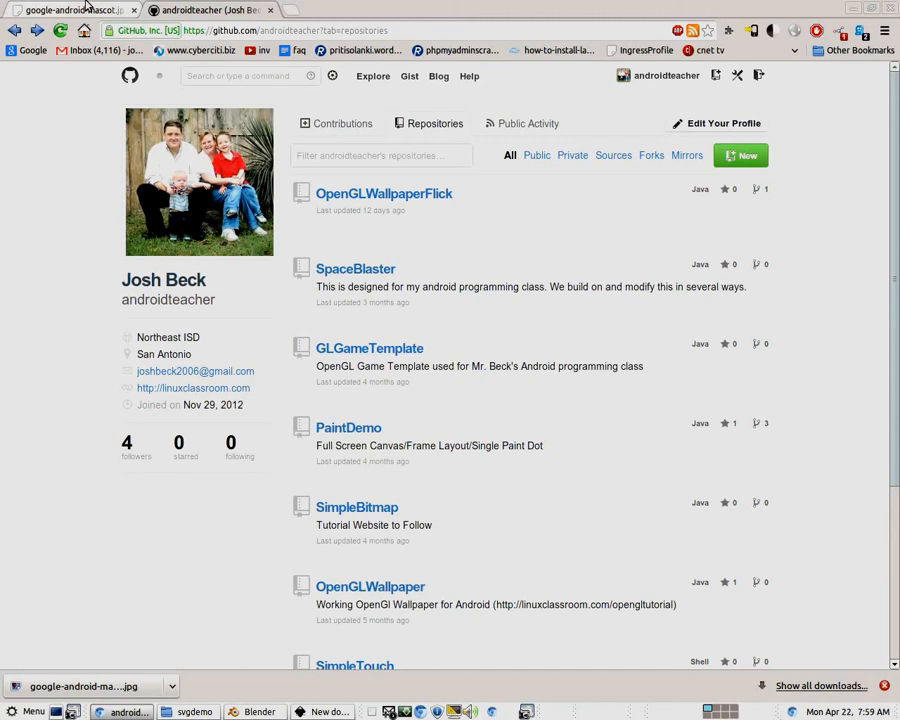
click(70, 10)
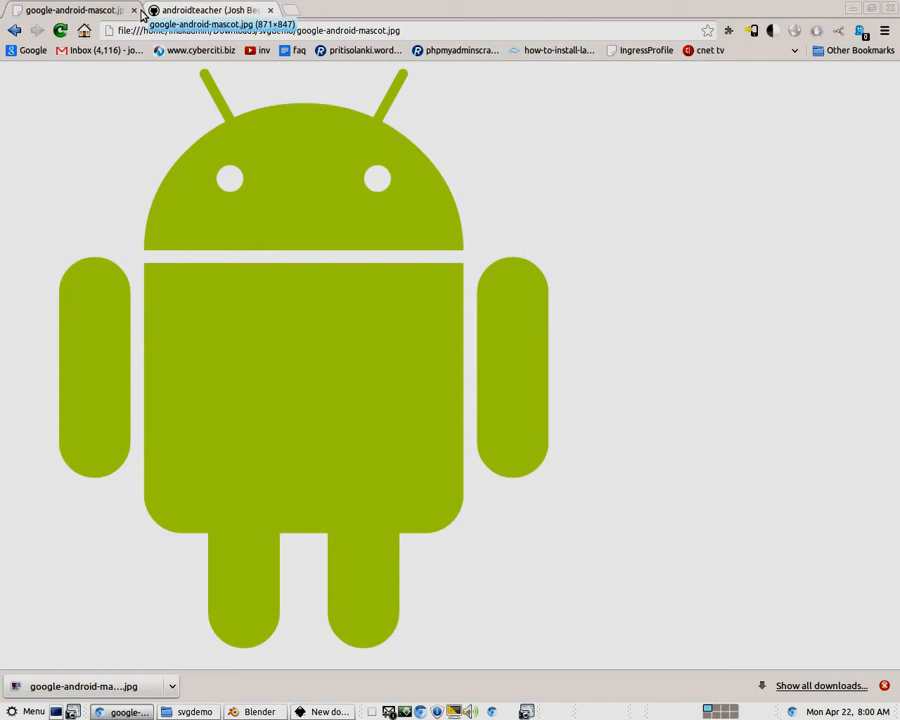
mouse_move(196, 542)
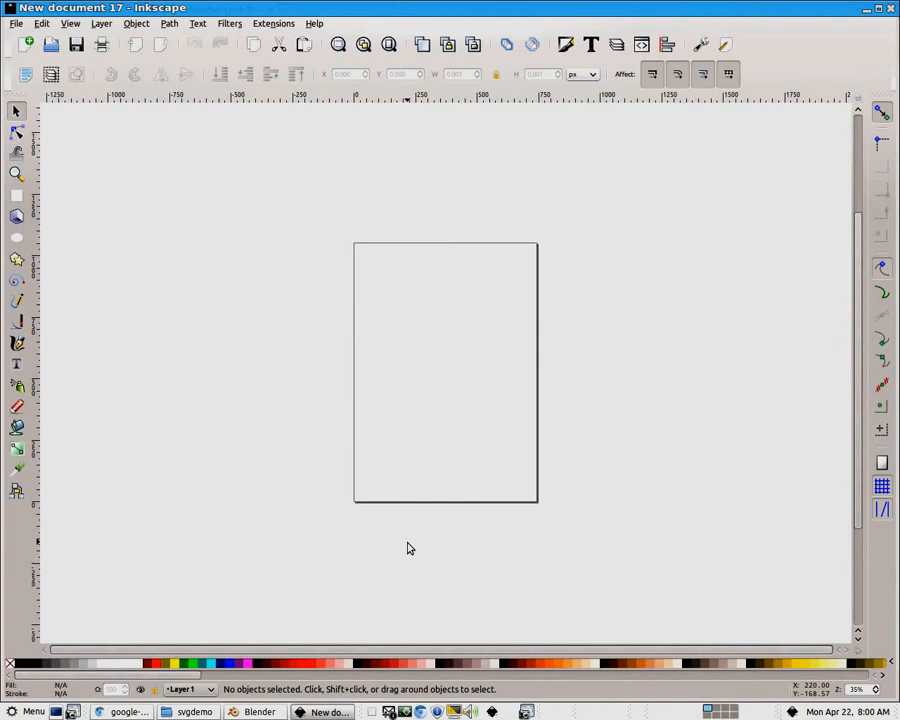
mouse_move(236, 338)
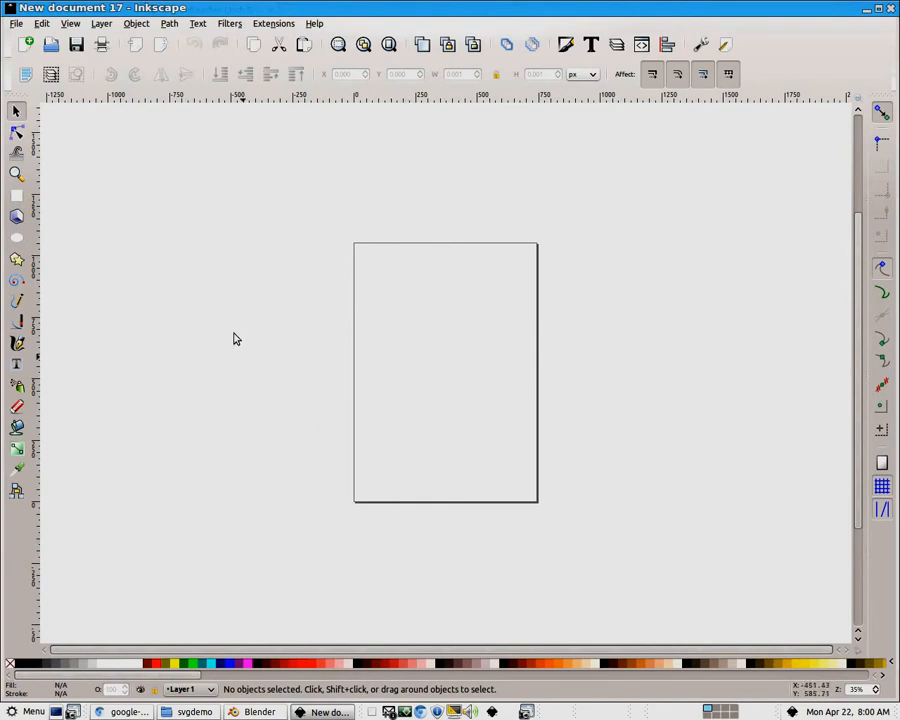
Step: Import the mascot JPG into the Inkscape page as an embedded image
click(16, 24)
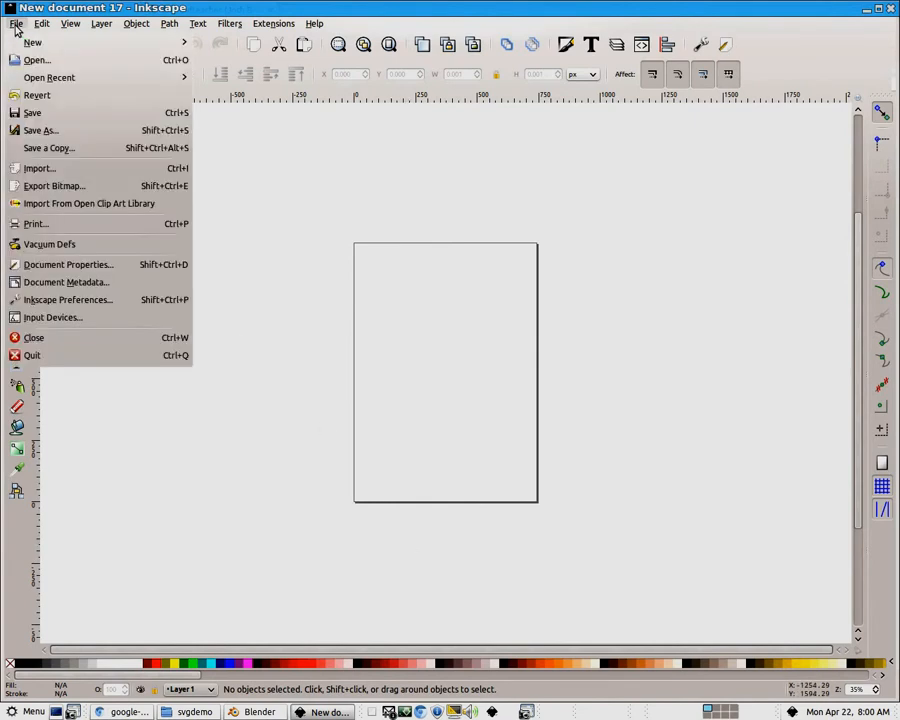
click(40, 168)
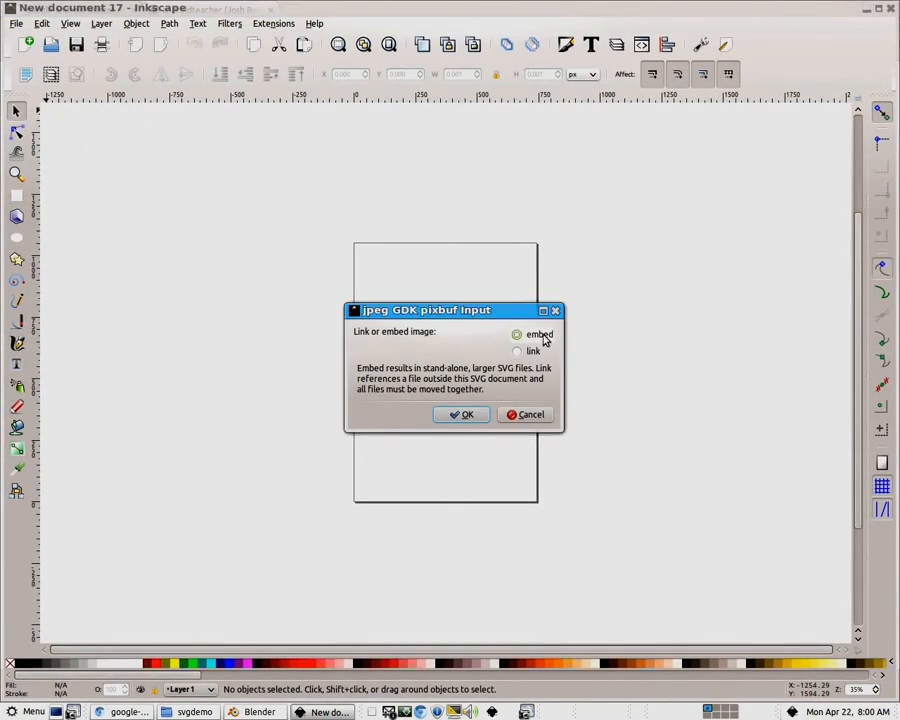
click(460, 414)
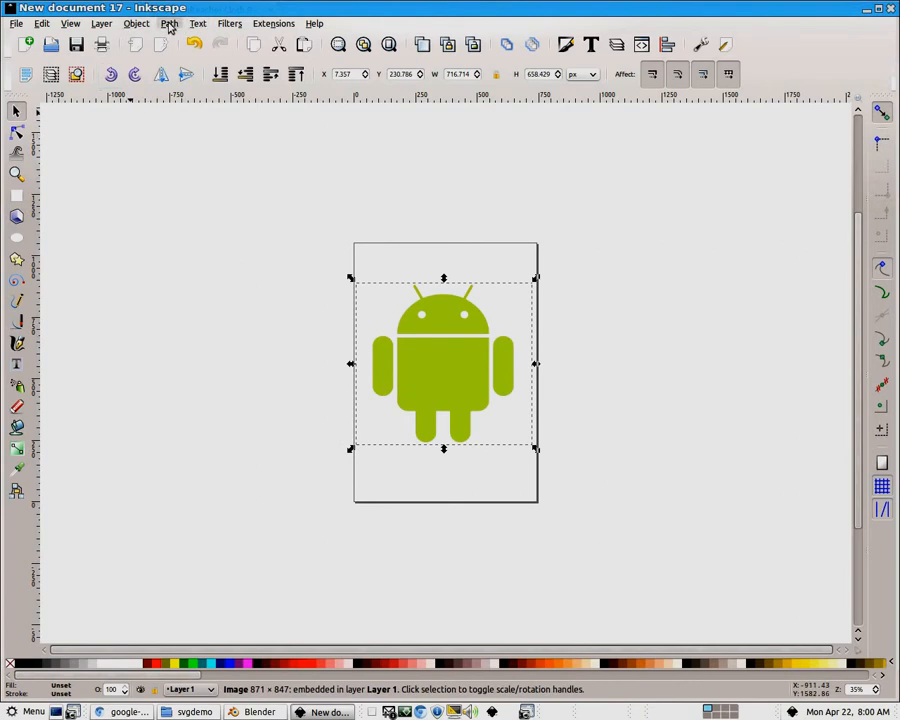
Step: Trace the mascot bitmap with colour quantization, previewing then creating the black silhouette path
click(168, 24)
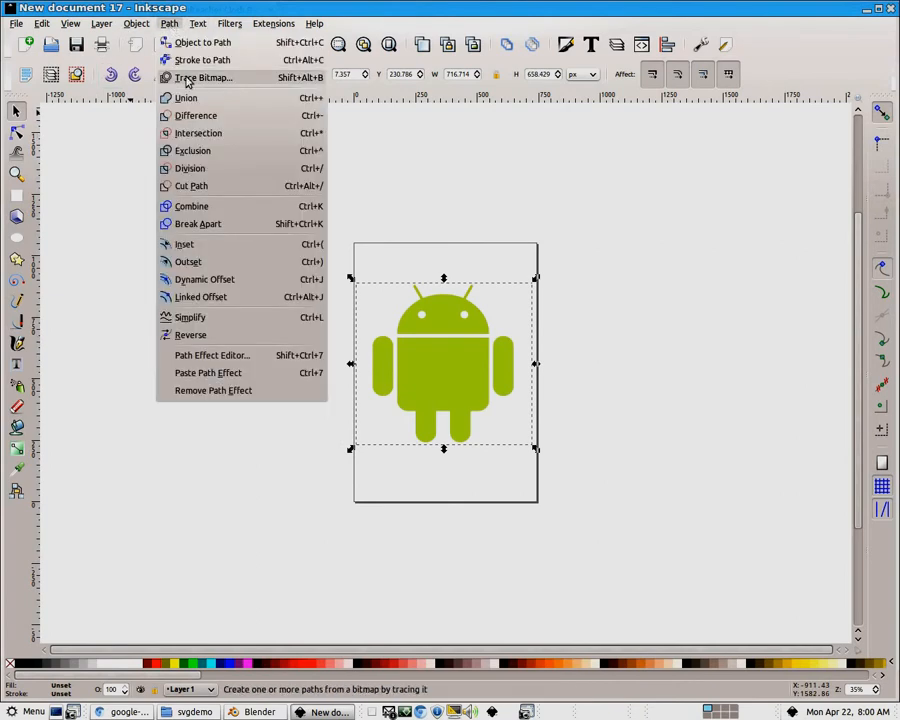
click(204, 76)
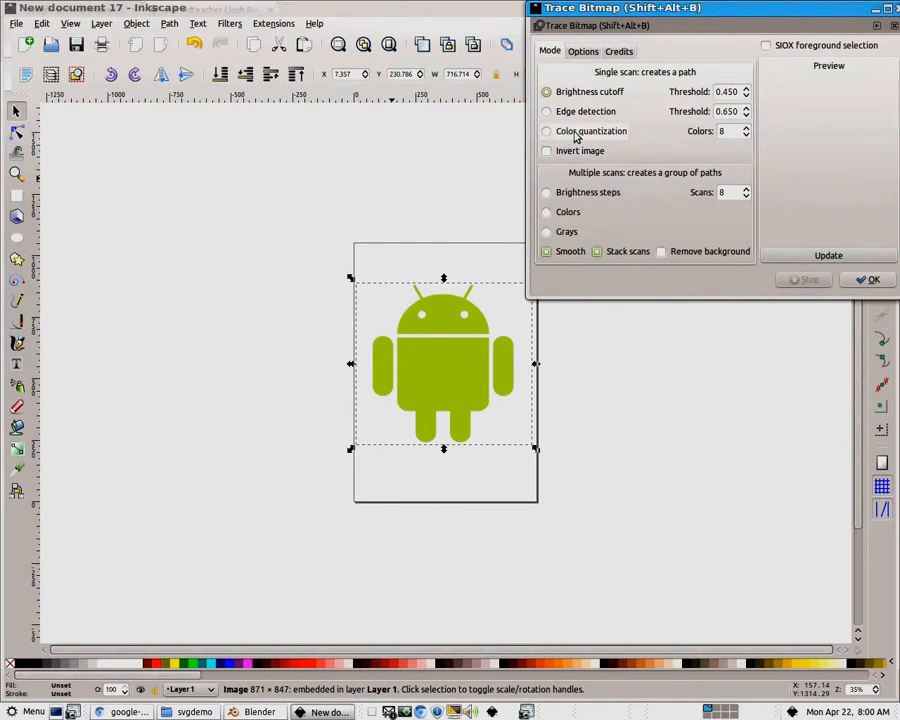
click(548, 132)
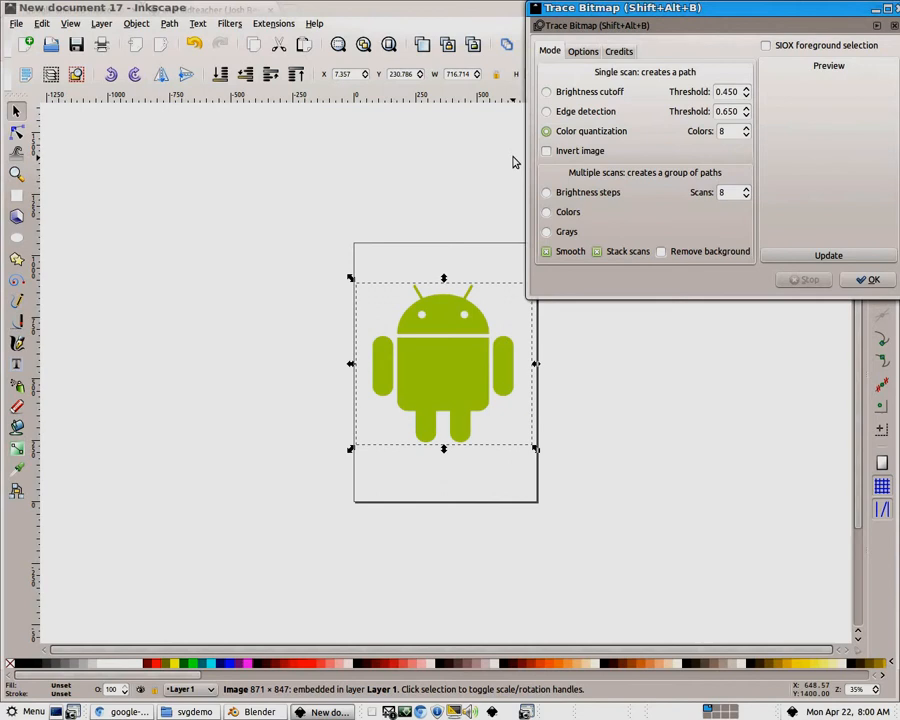
click(828, 256)
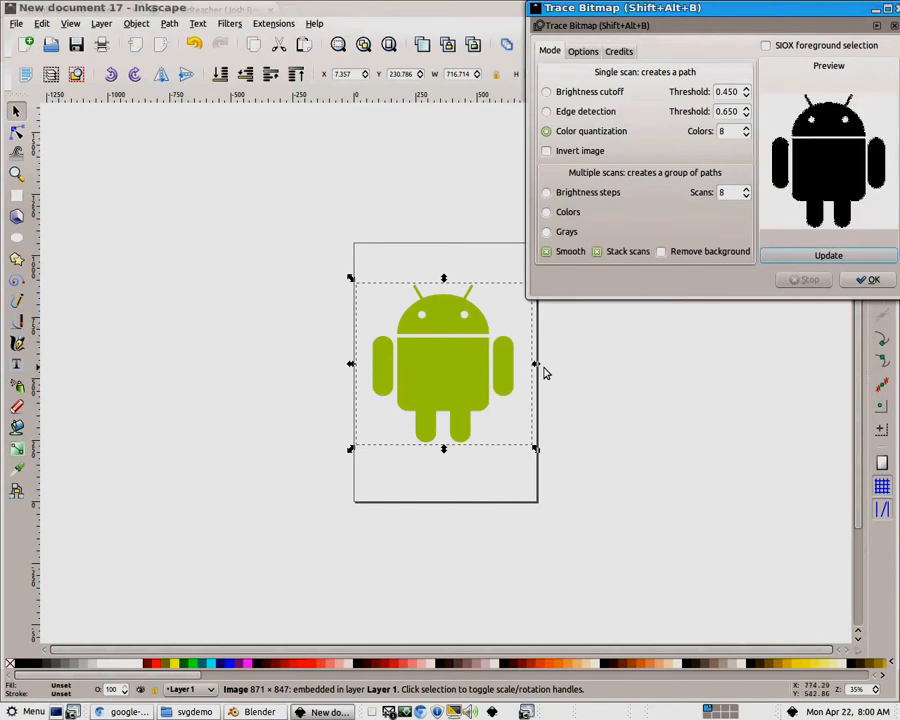
mouse_move(836, 122)
text(6)
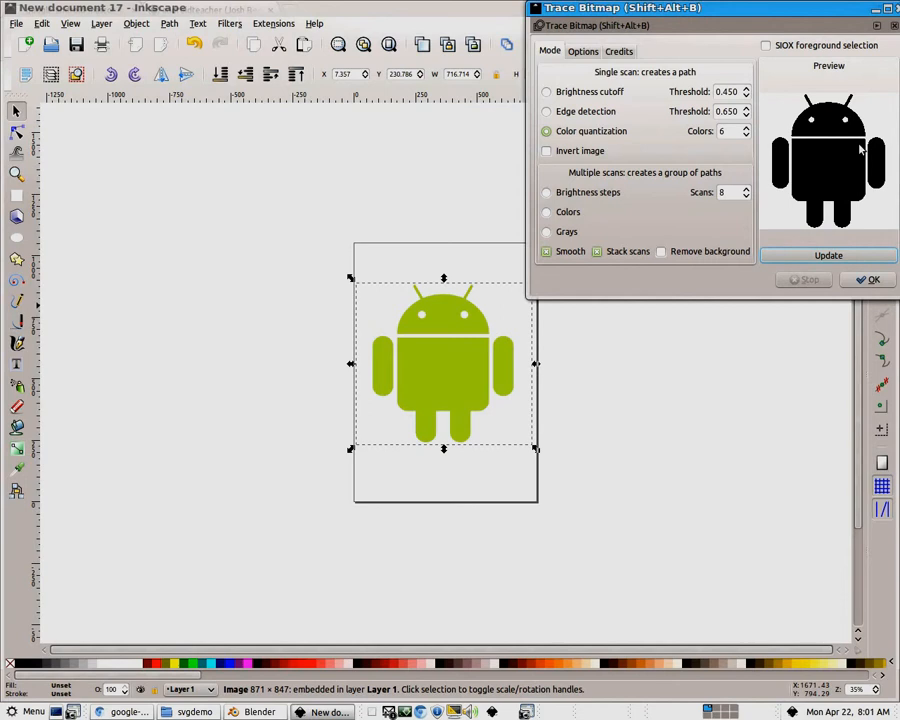
mouse_move(584, 104)
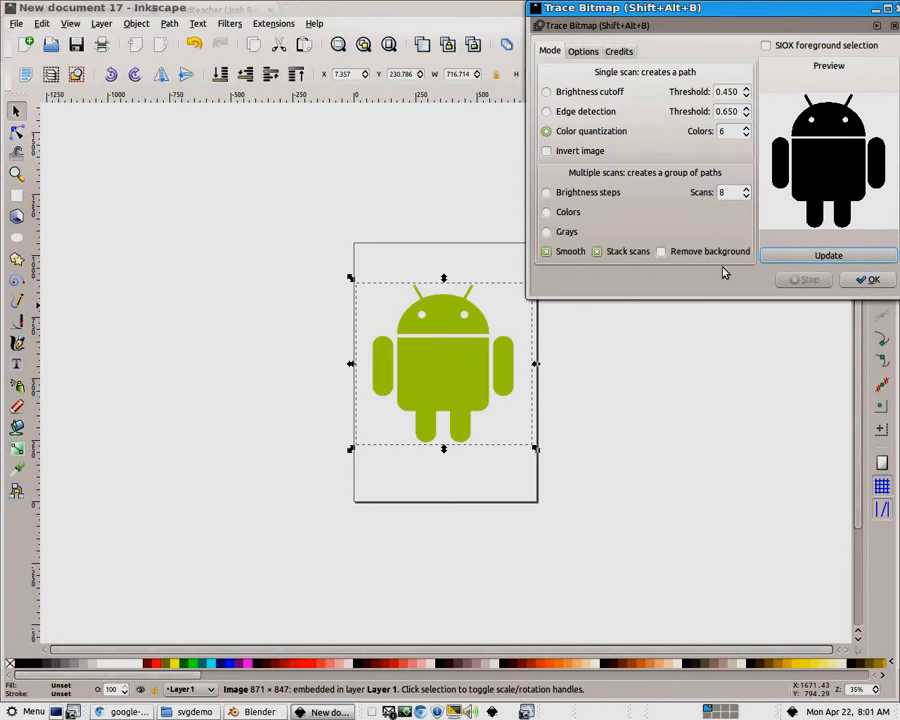
click(872, 280)
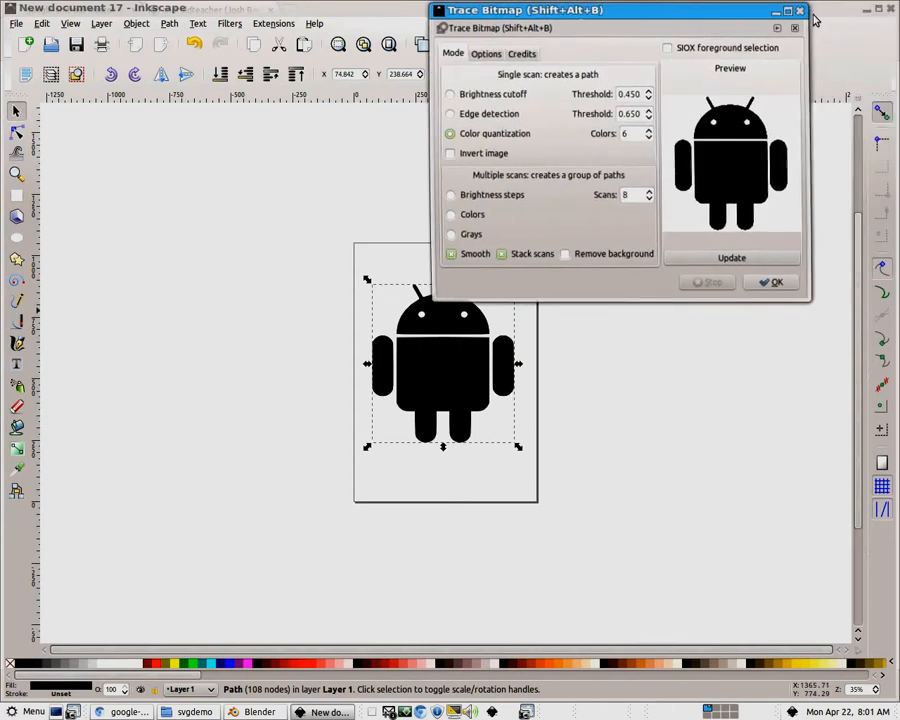
Step: Close Trace Bitmap and save the document as drawing.svg in Downloads/svgdemo
click(800, 28)
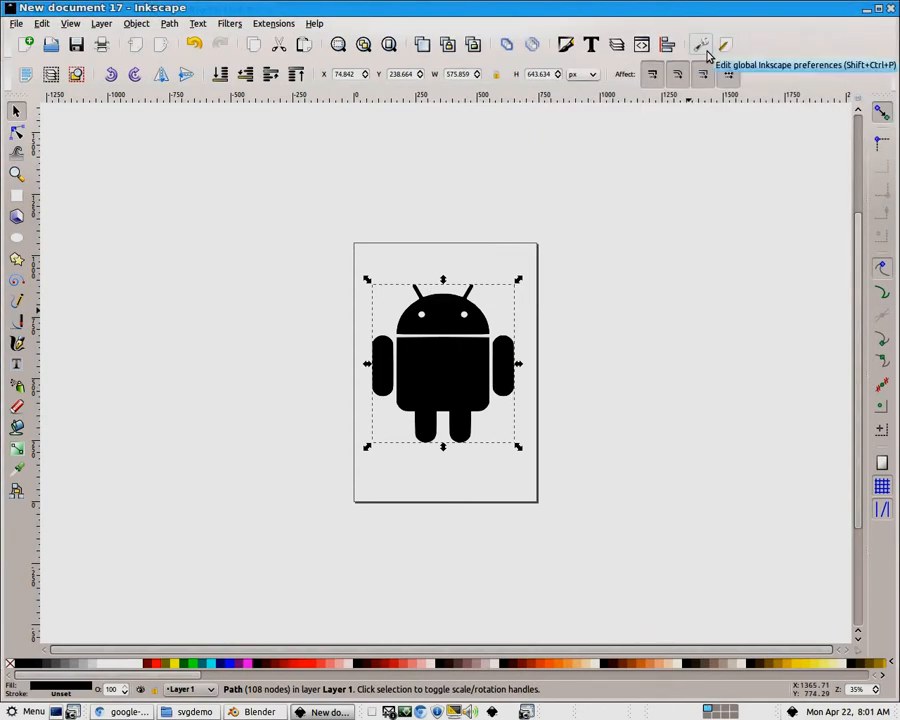
mouse_move(660, 68)
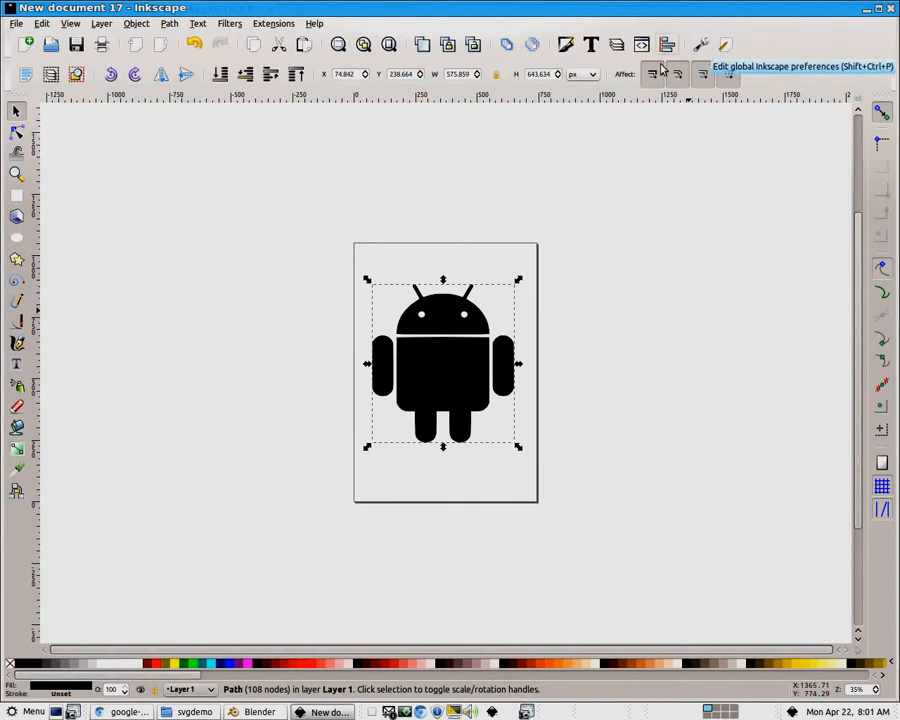
click(16, 24)
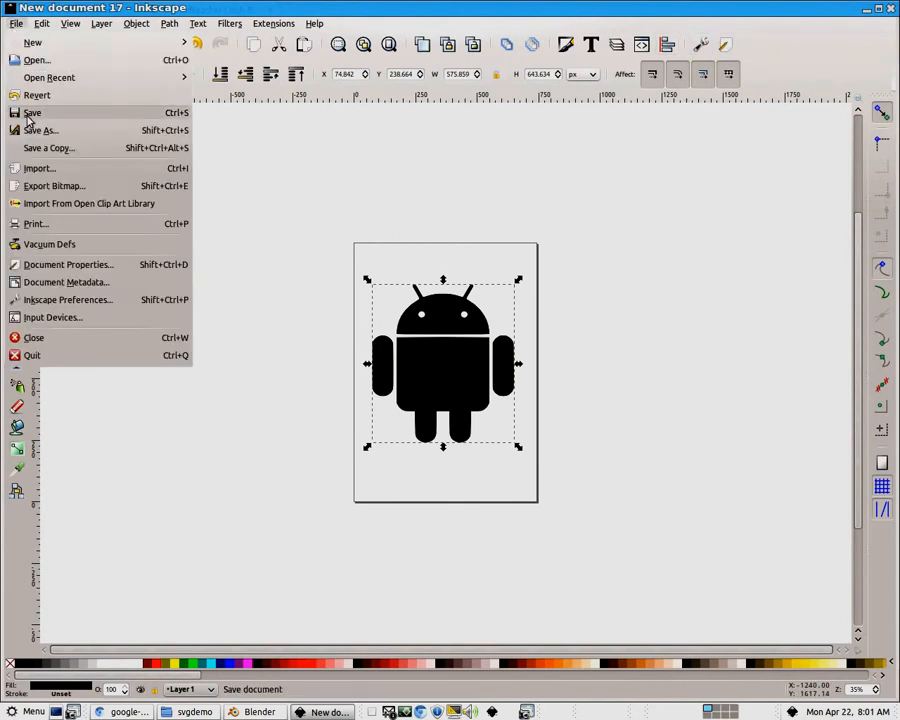
click(32, 112)
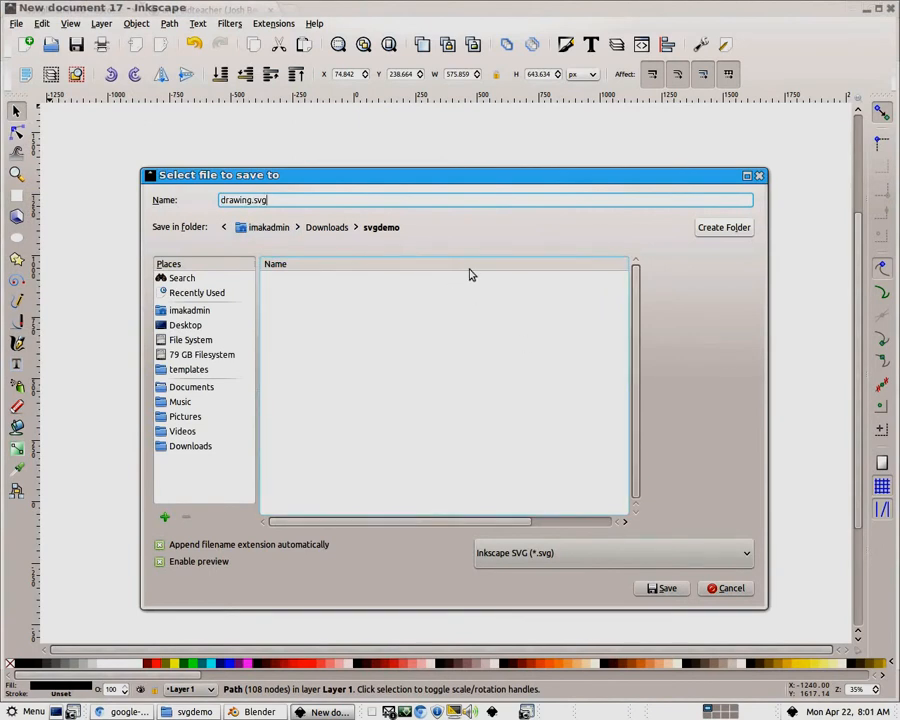
click(660, 588)
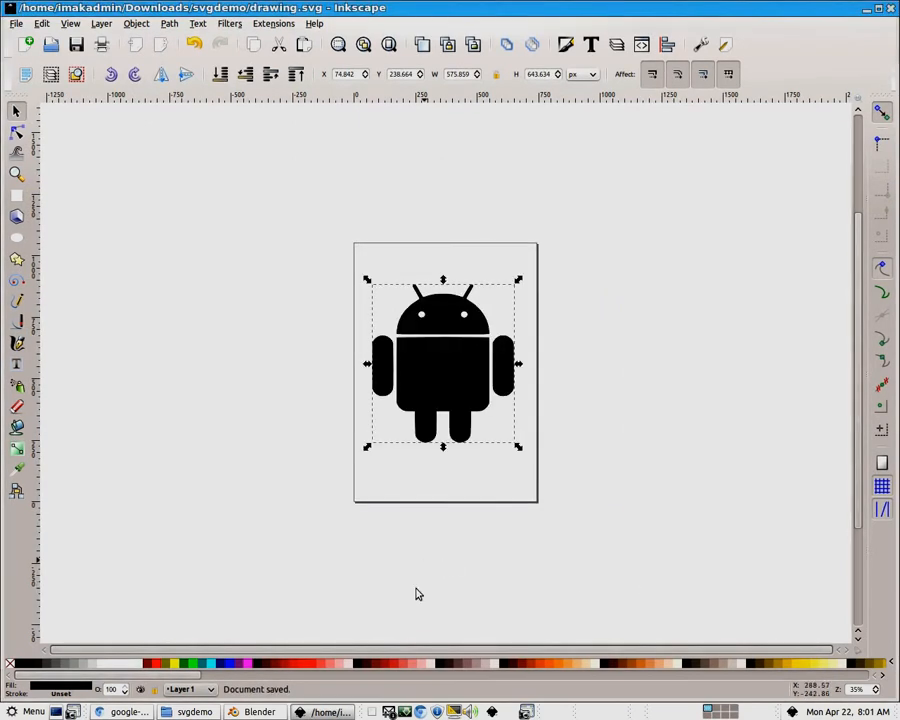
Step: Import drawing.svg from the sgdemo folder as a curve object in the scene
click(260, 712)
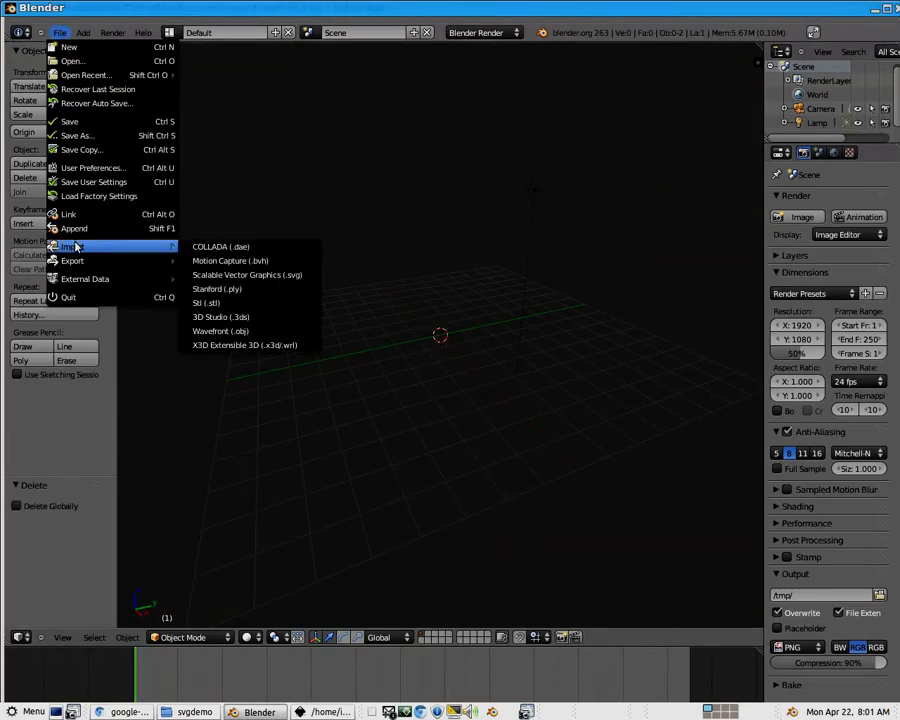
mouse_move(230, 260)
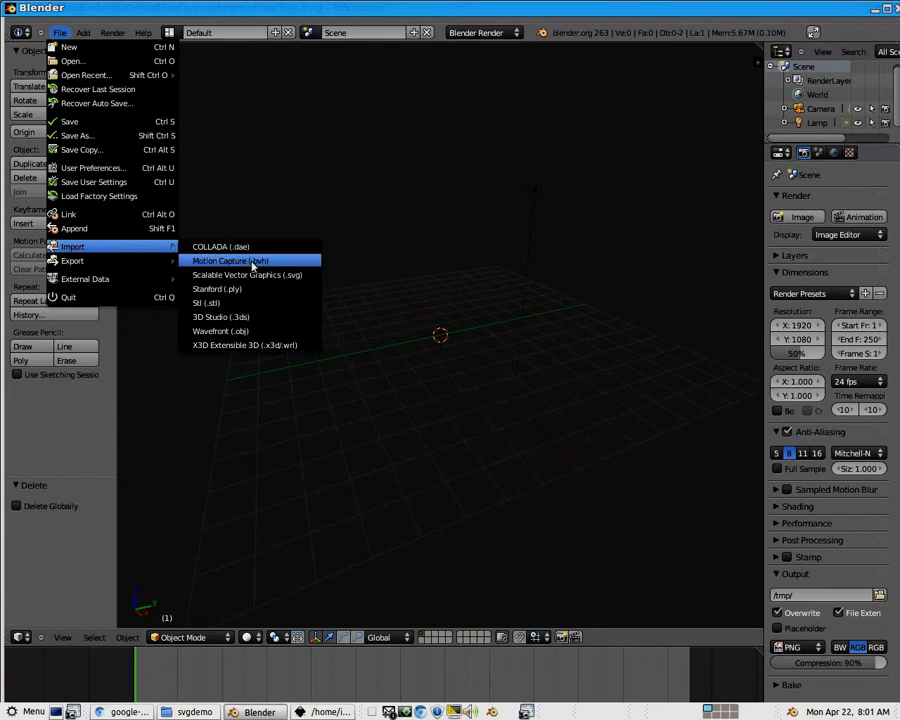
click(248, 276)
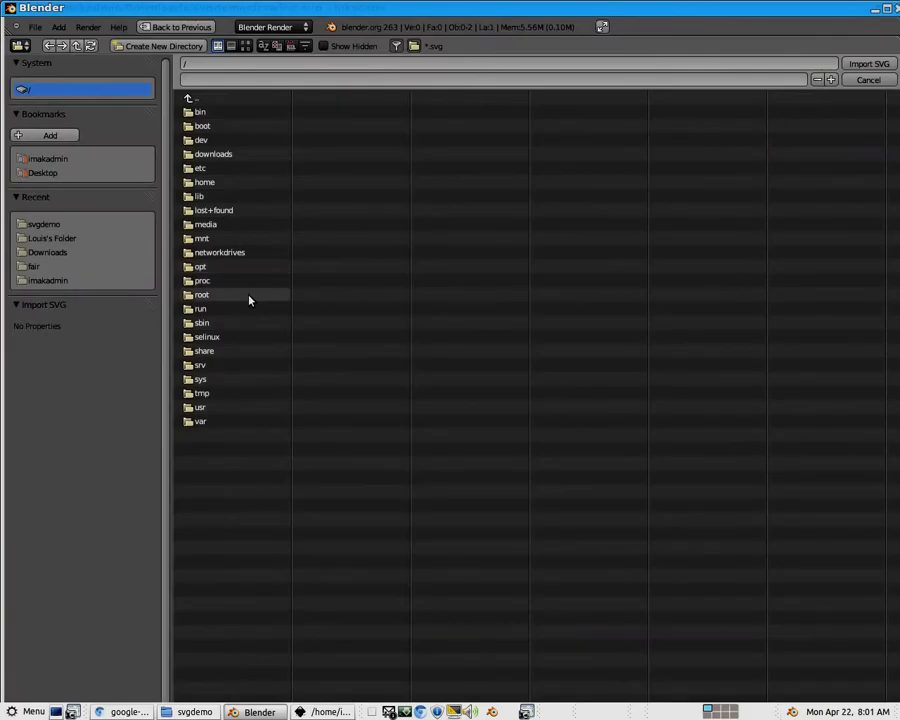
click(48, 158)
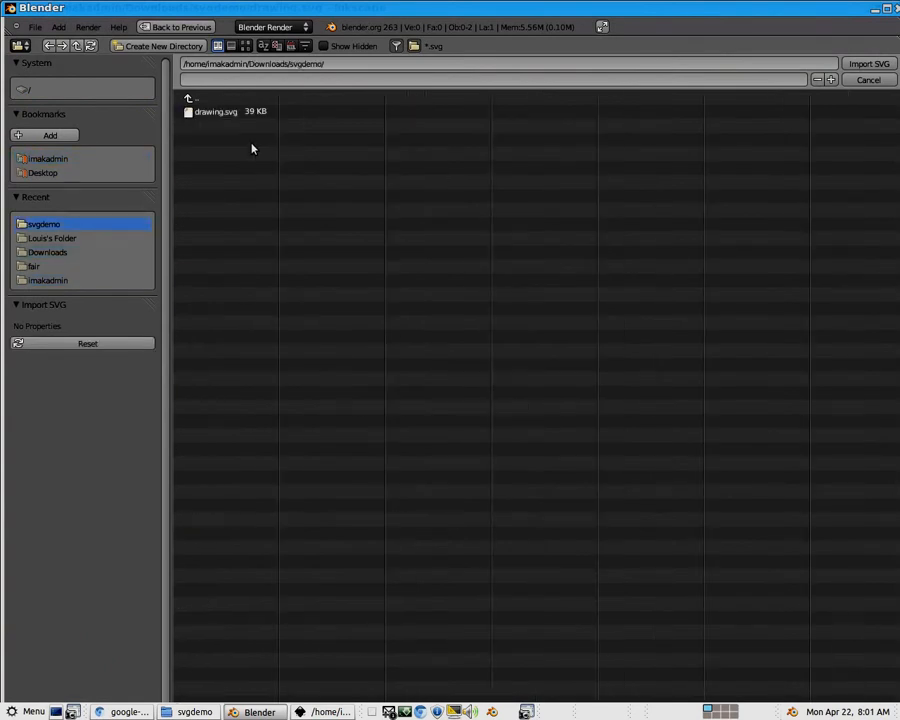
click(868, 62)
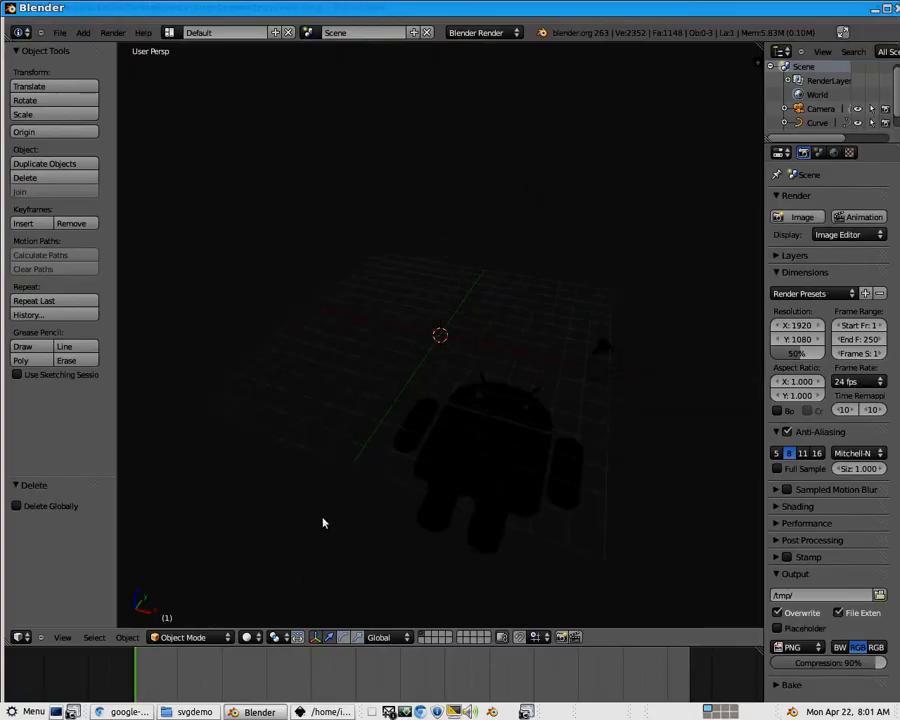
Step: Set the mascot curve's origin to its geometry and snap it onto the 3D cursor
click(490, 460)
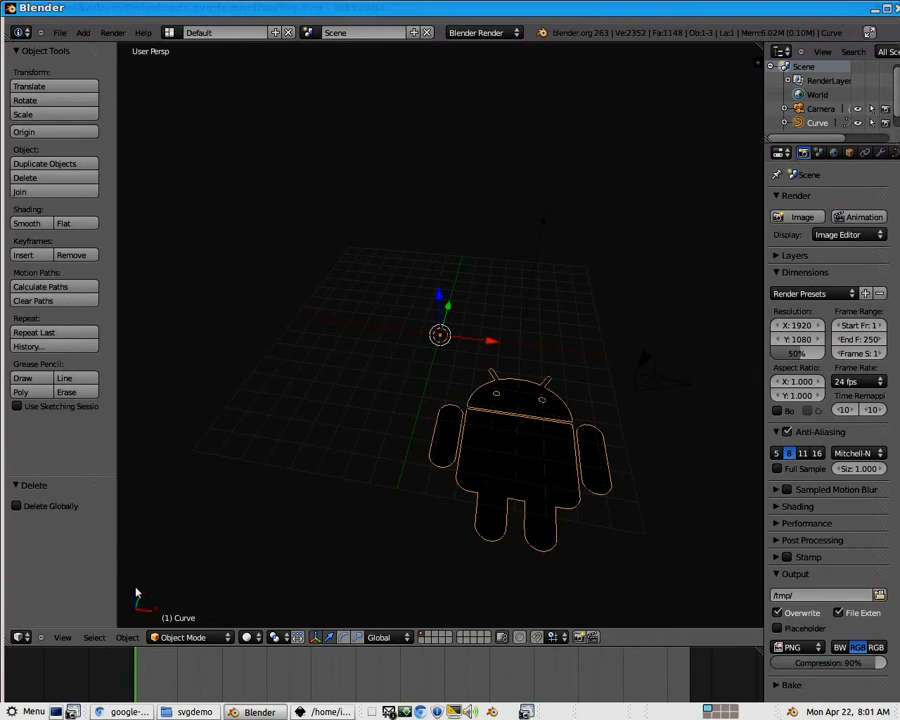
click(128, 636)
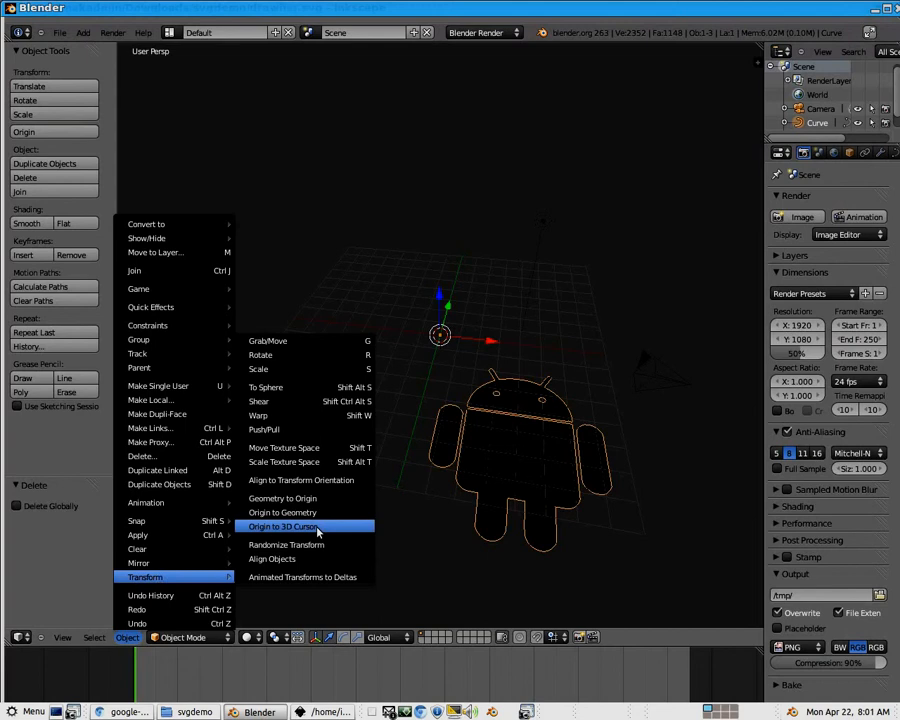
click(284, 526)
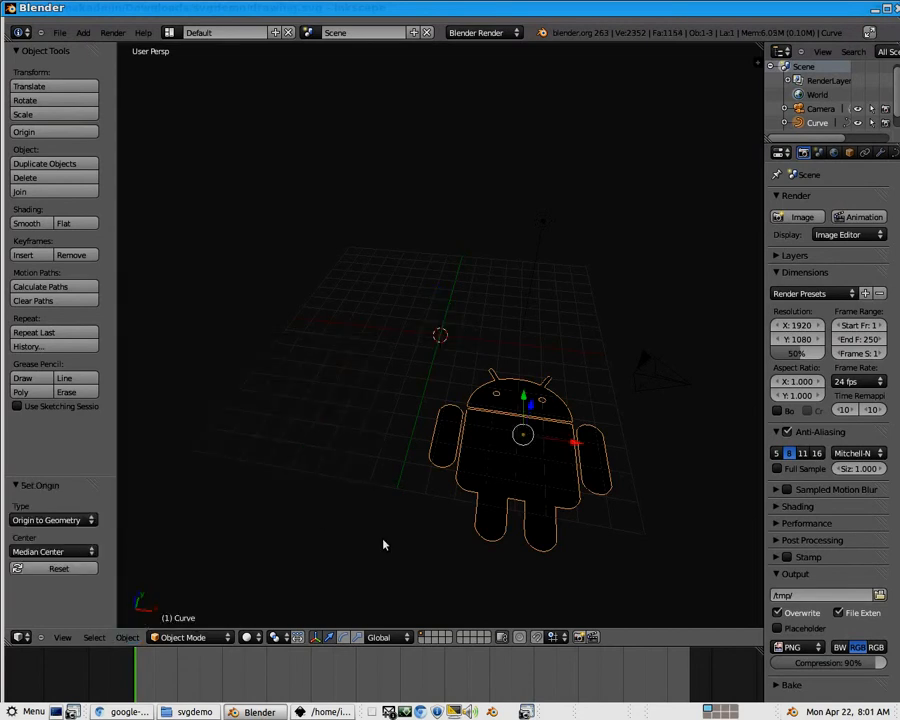
mouse_move(520, 384)
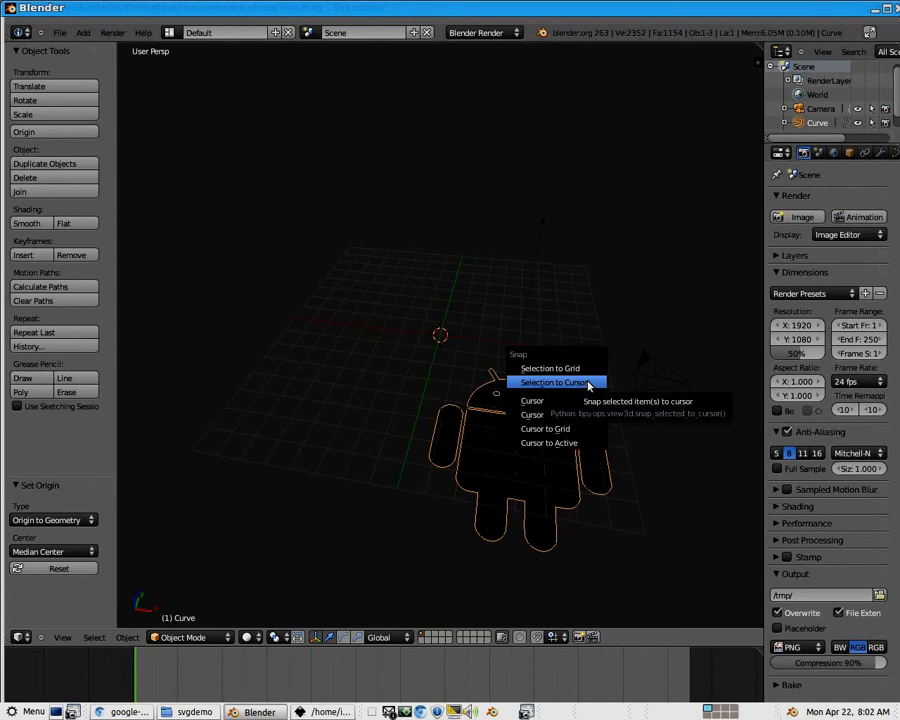
click(552, 382)
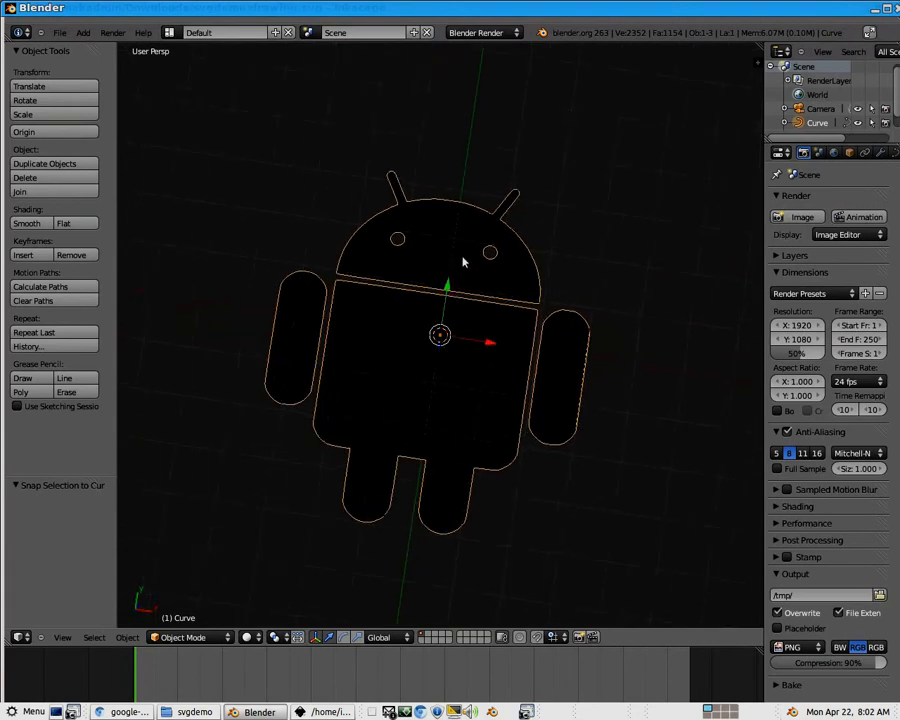
mouse_move(488, 346)
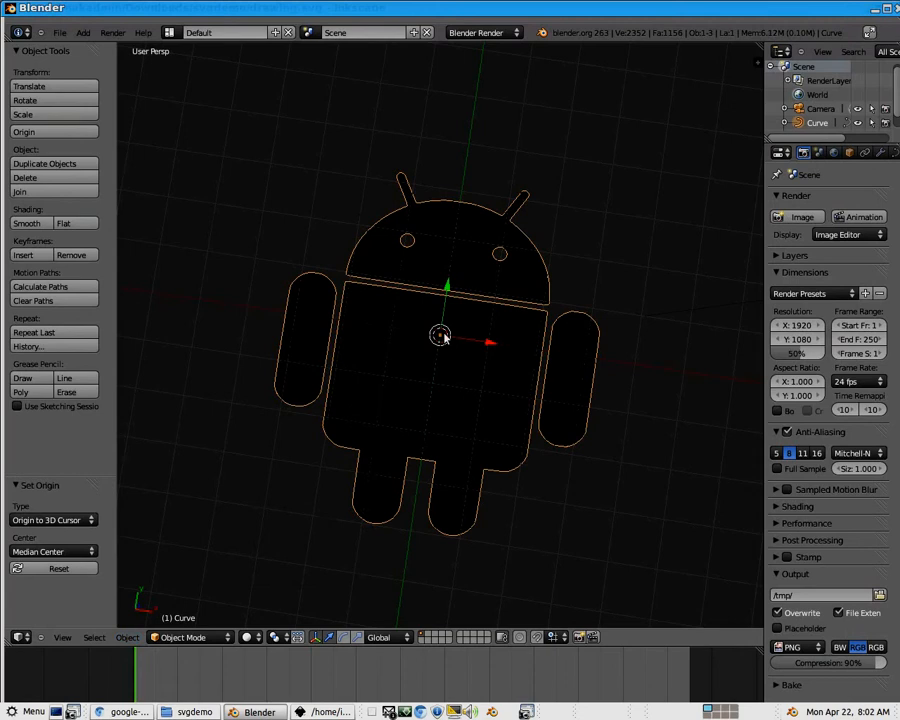
mouse_move(476, 184)
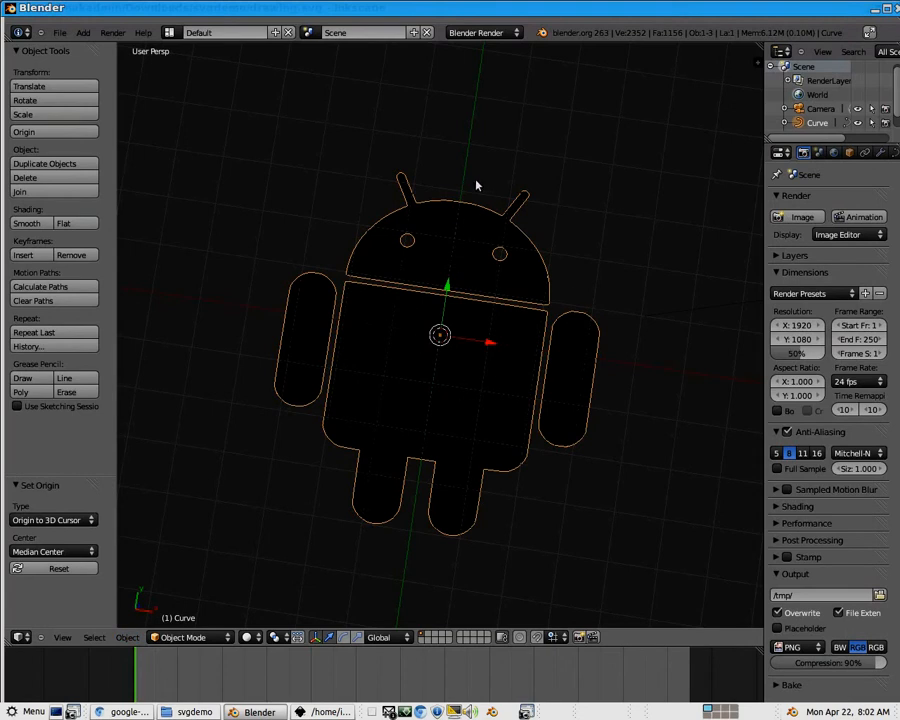
mouse_move(428, 364)
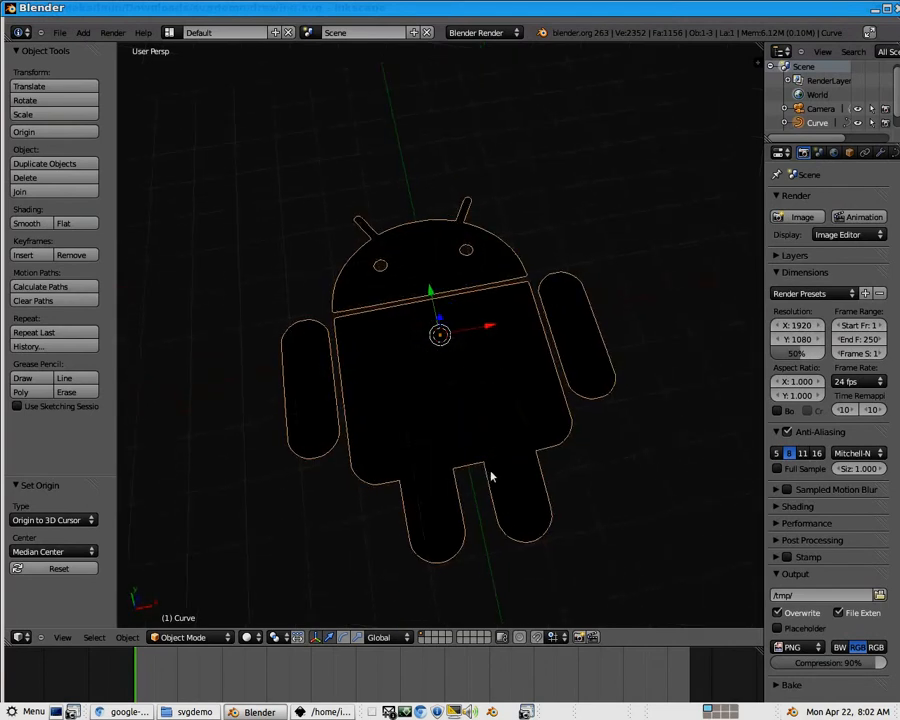
mouse_move(528, 476)
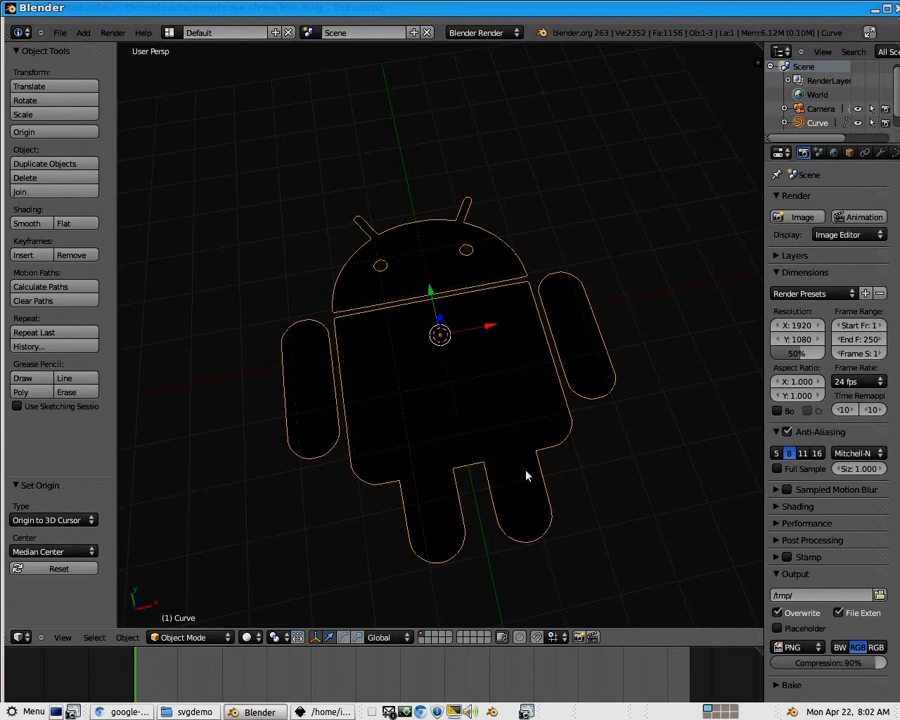
mouse_move(490, 612)
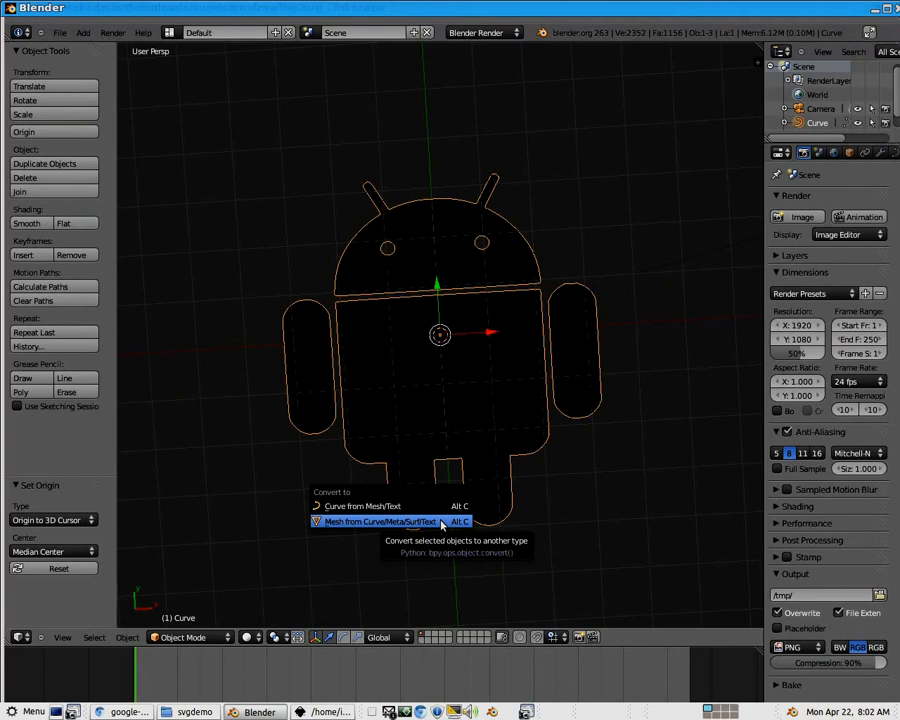
Step: Convert the mascot curve into a mesh via Mesh from Curve/Meta/Surf/Text
click(380, 520)
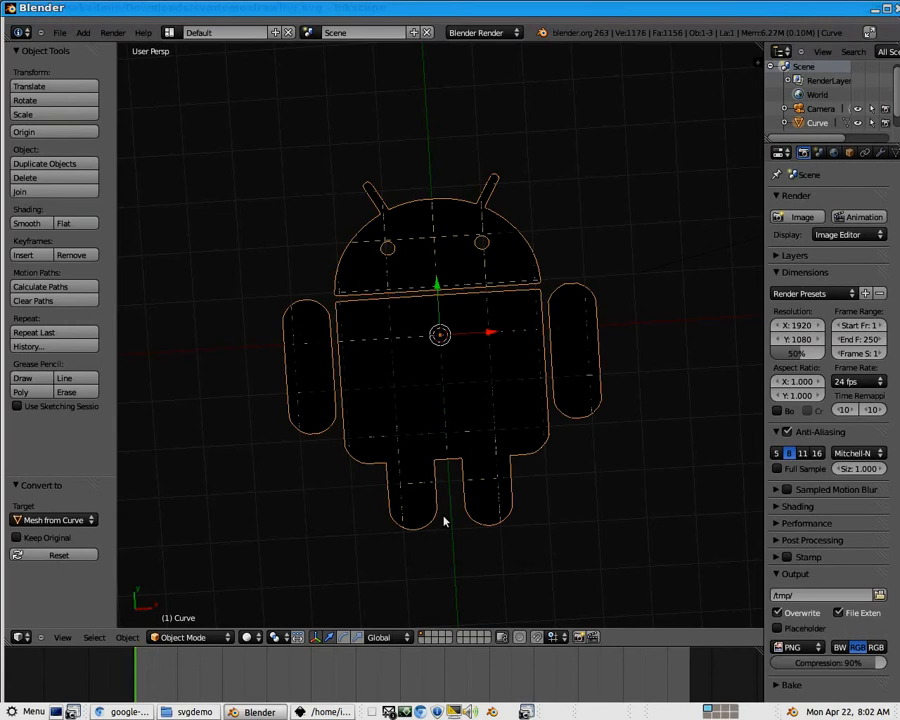
drag(444, 520, 492, 560)
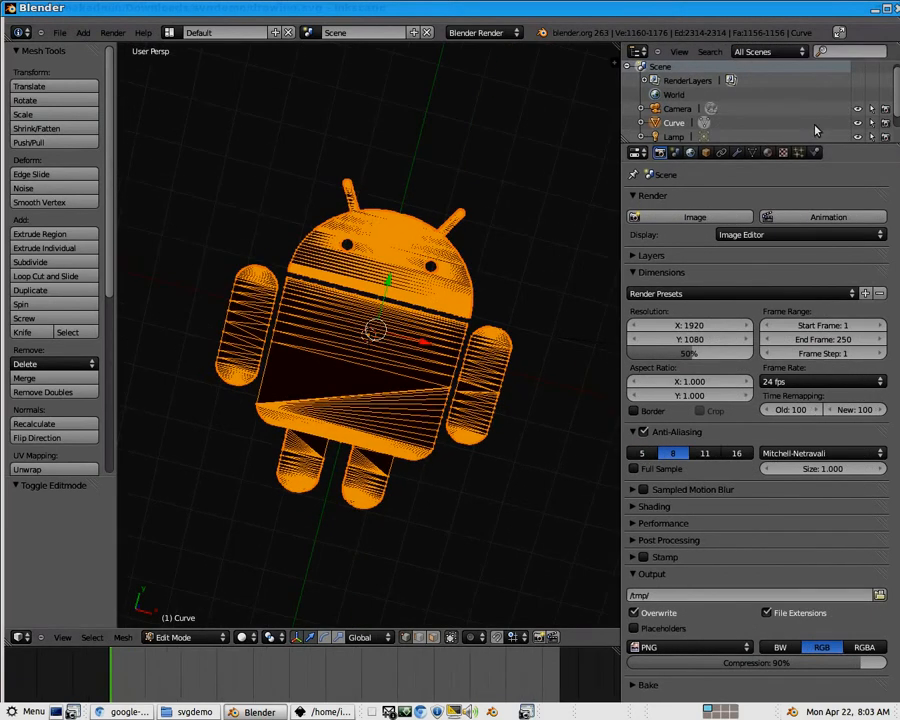
Step: Set the SVGMat.001 diffuse colour to green in Material properties, then deselect the mesh
click(768, 152)
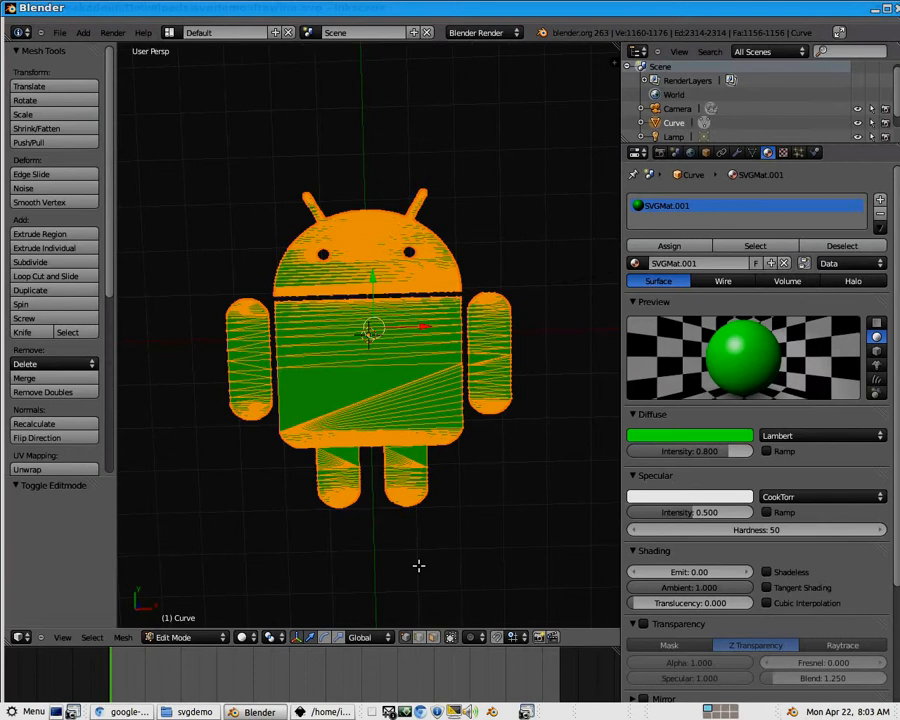
mouse_move(452, 520)
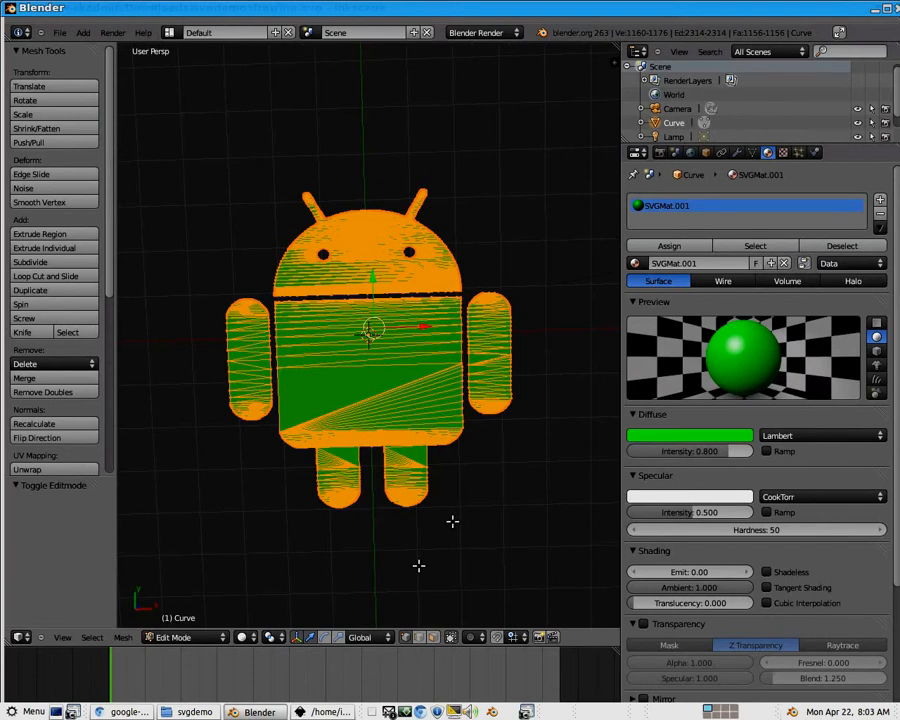
key(a)
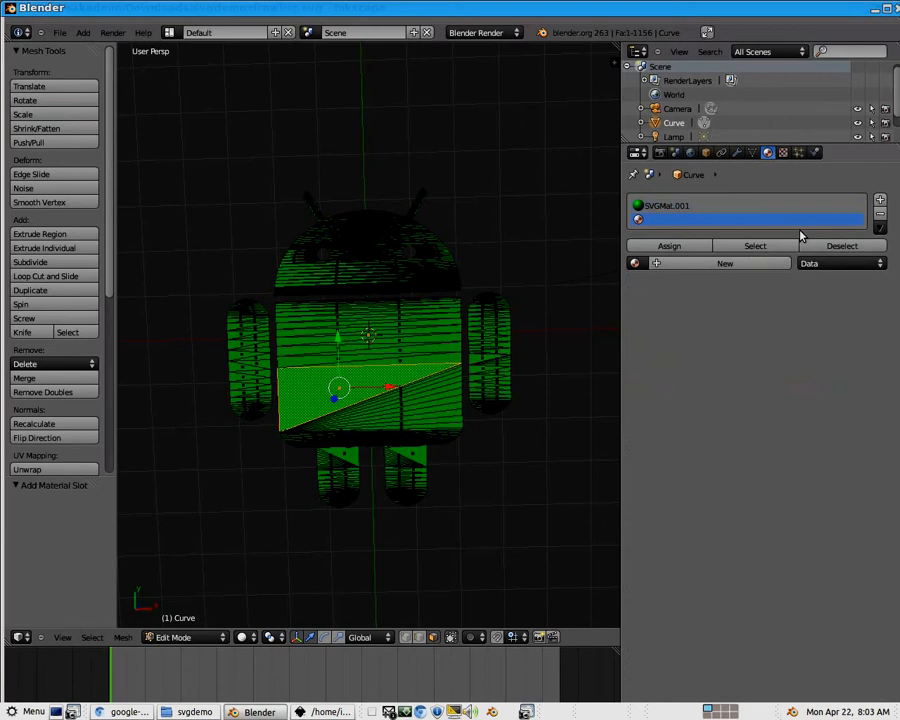
Step: Create a blue Material.001 for the stray face, then reassign green SVGMat.001 to the whole mesh
click(724, 264)
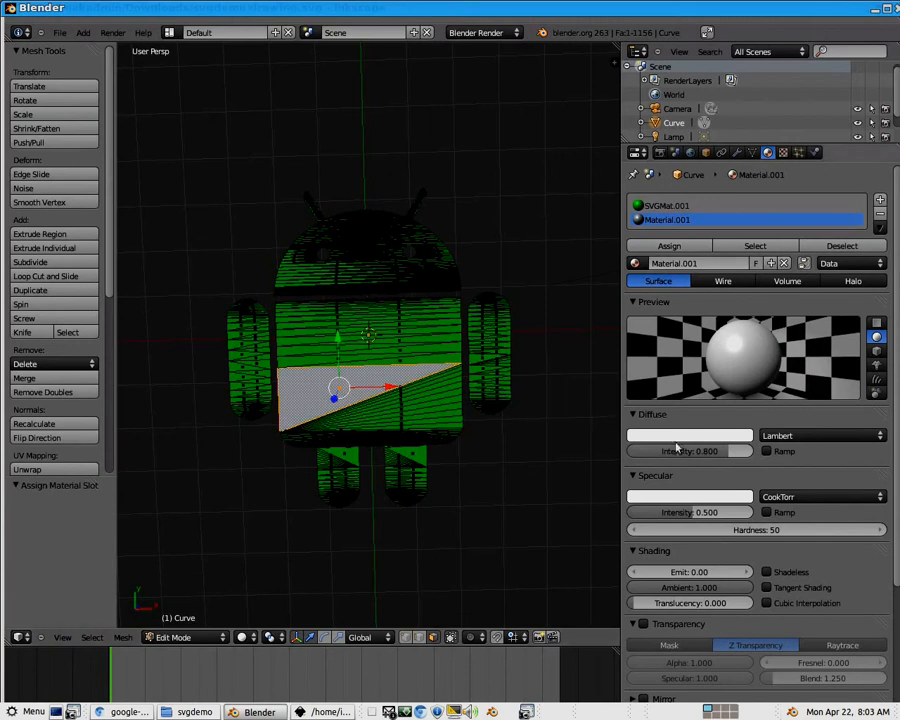
click(688, 436)
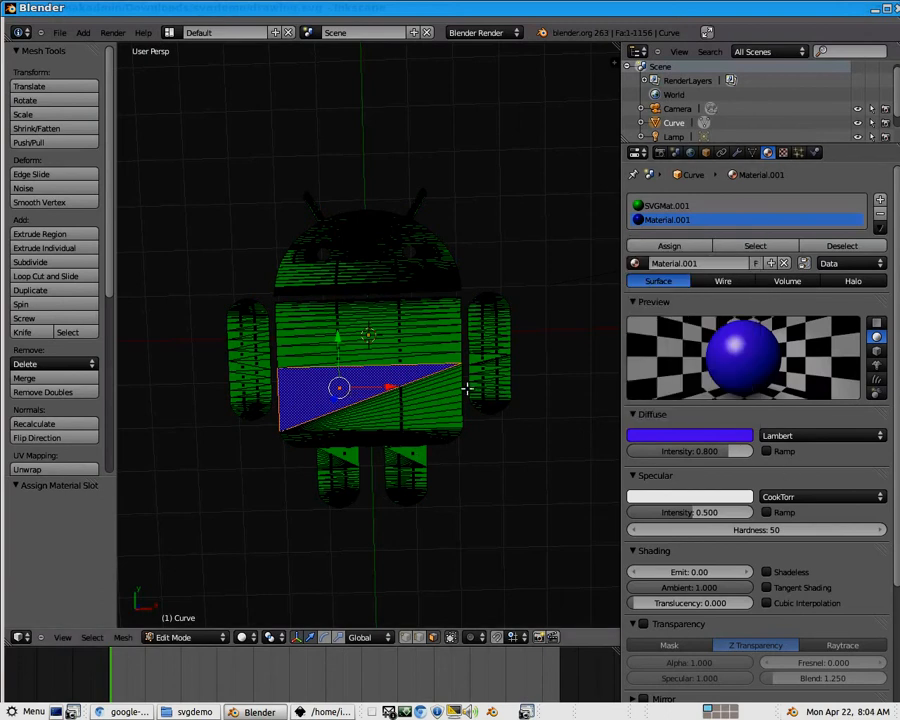
mouse_move(466, 384)
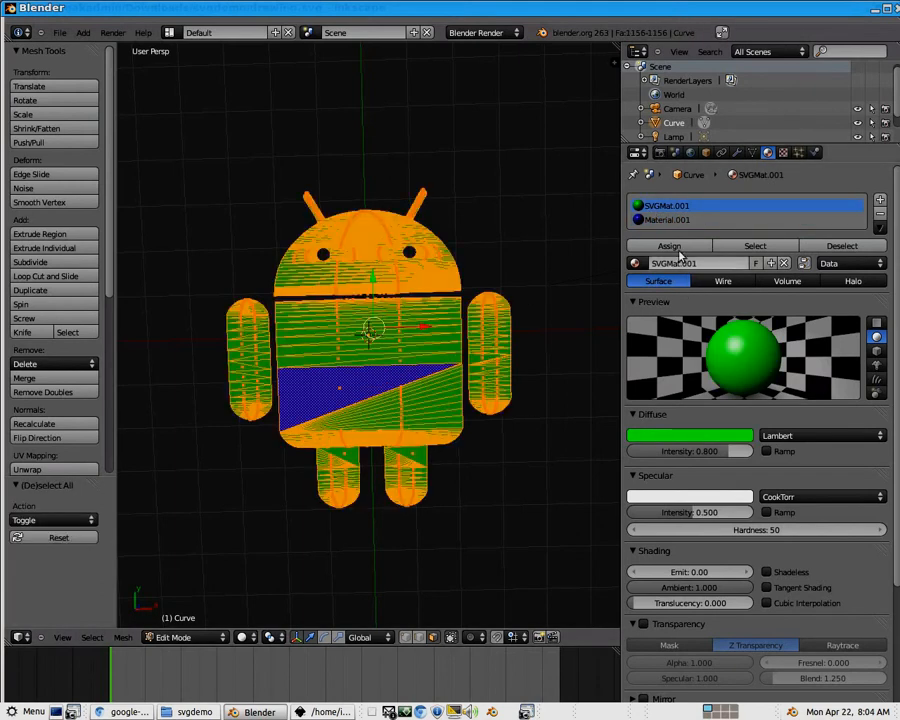
click(668, 246)
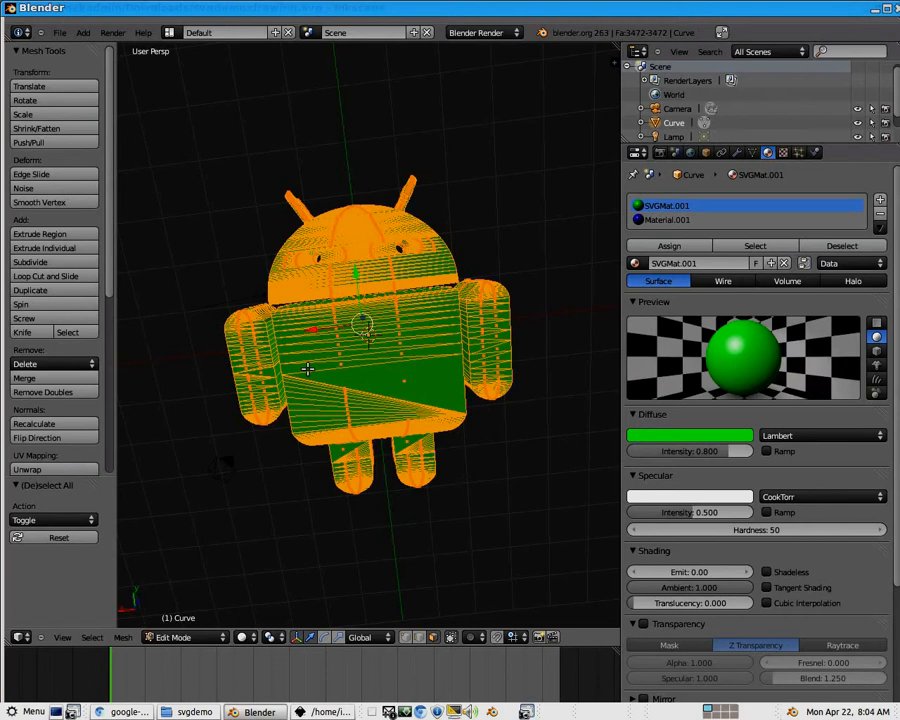
mouse_move(384, 348)
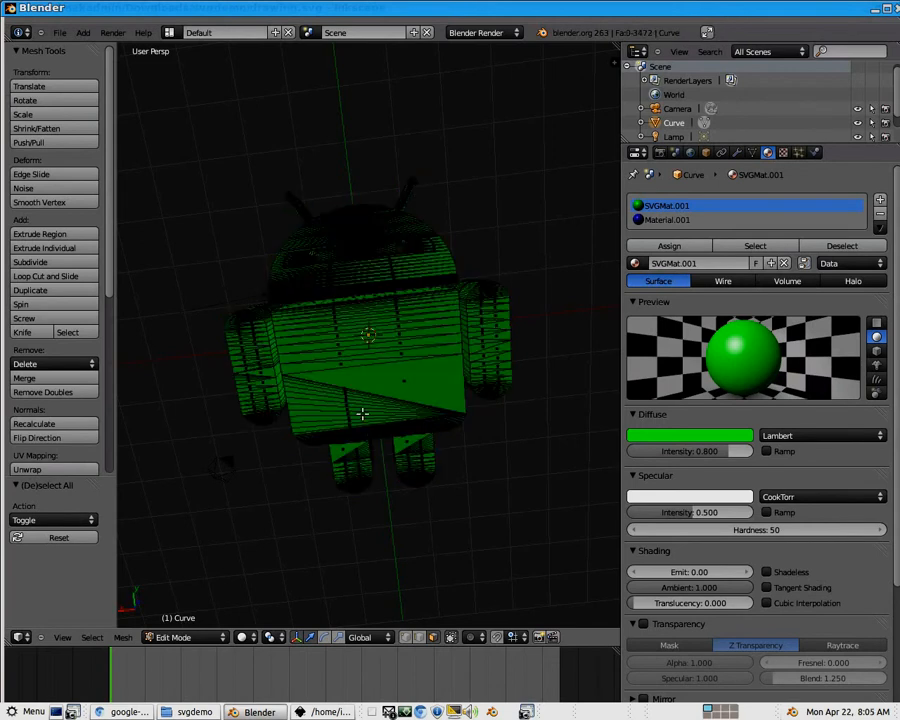
Step: Select the creased body faces and fill them as one flat face with F
click(360, 360)
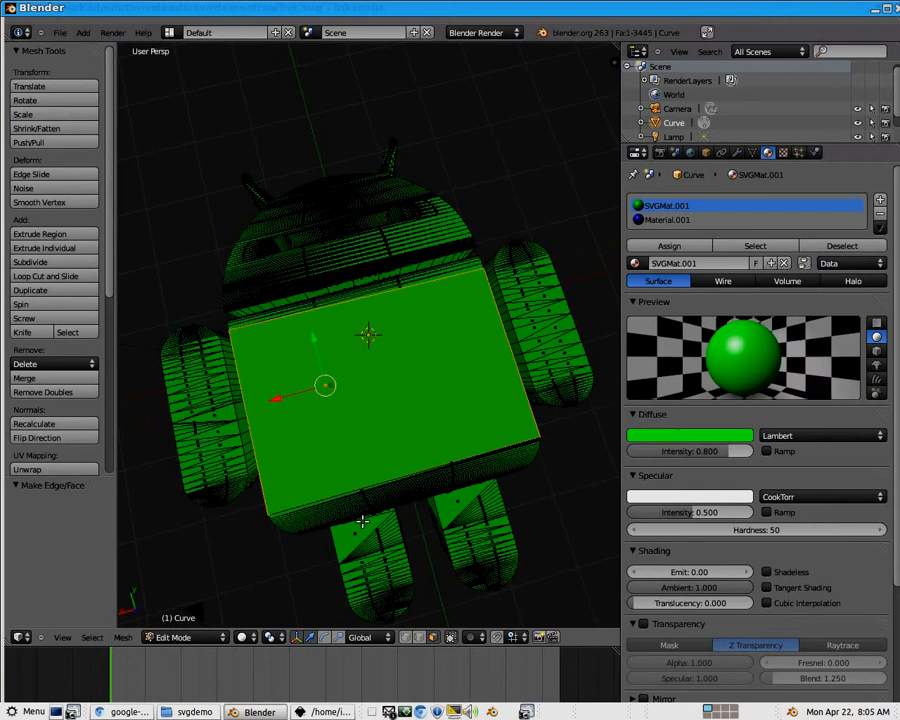
mouse_move(344, 556)
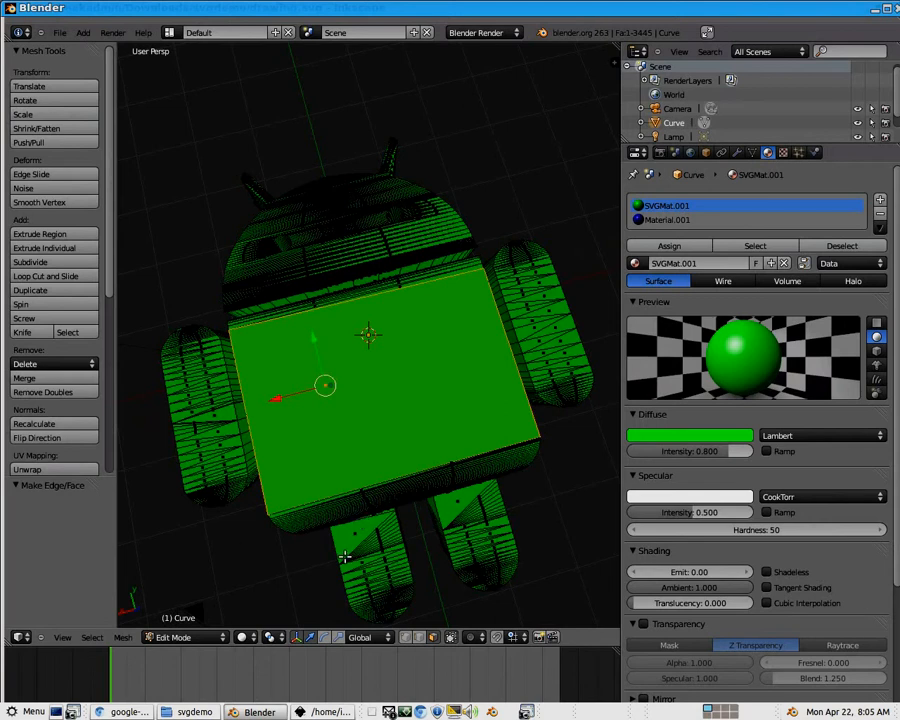